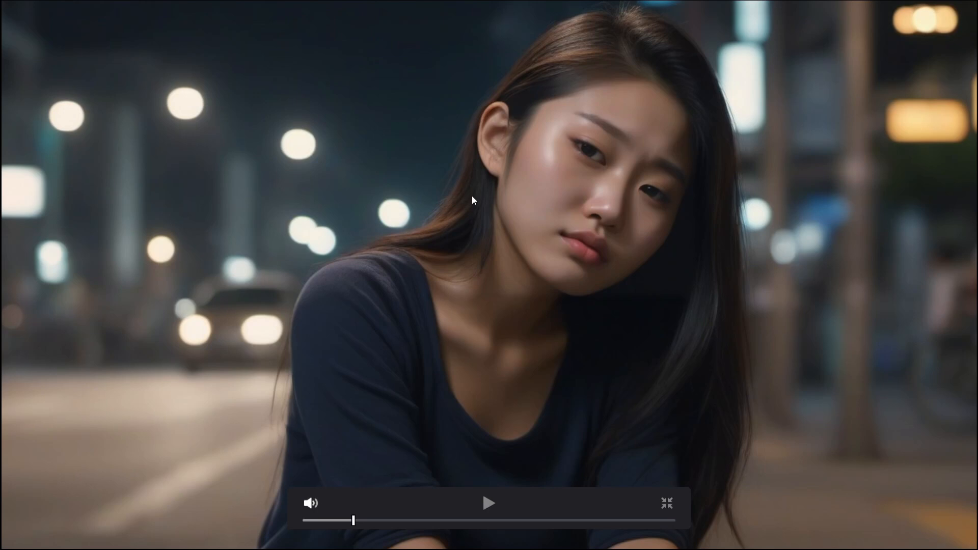
- Leave the full-screen preview so the two stills show on the edit timeline
click(667, 504)
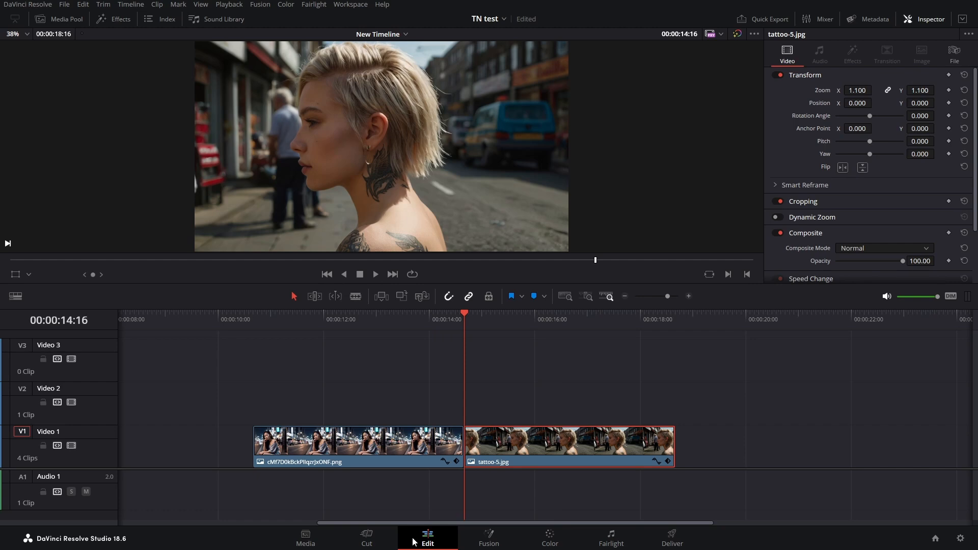
- Show the Video Transitions list in the Effects library for placing the Push transition
click(114, 18)
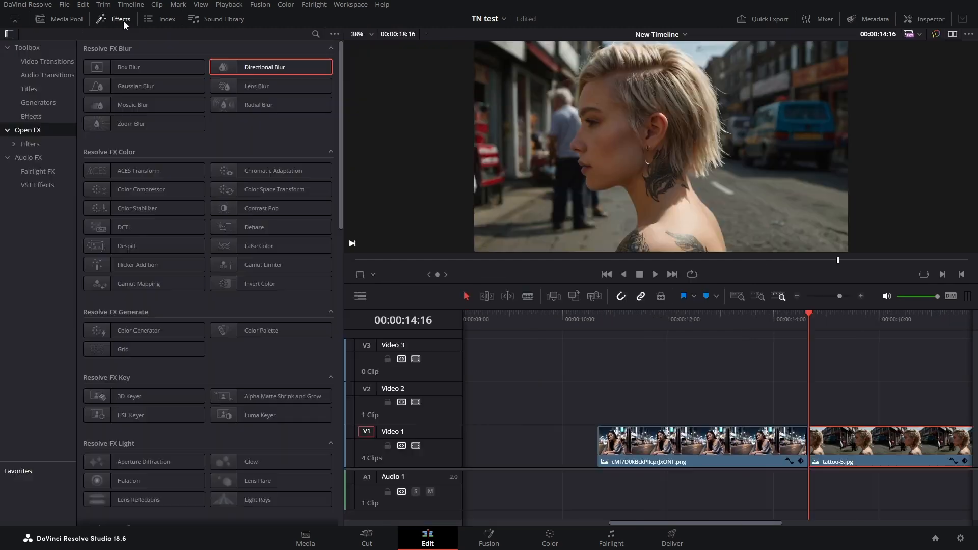
mouse_move(30, 120)
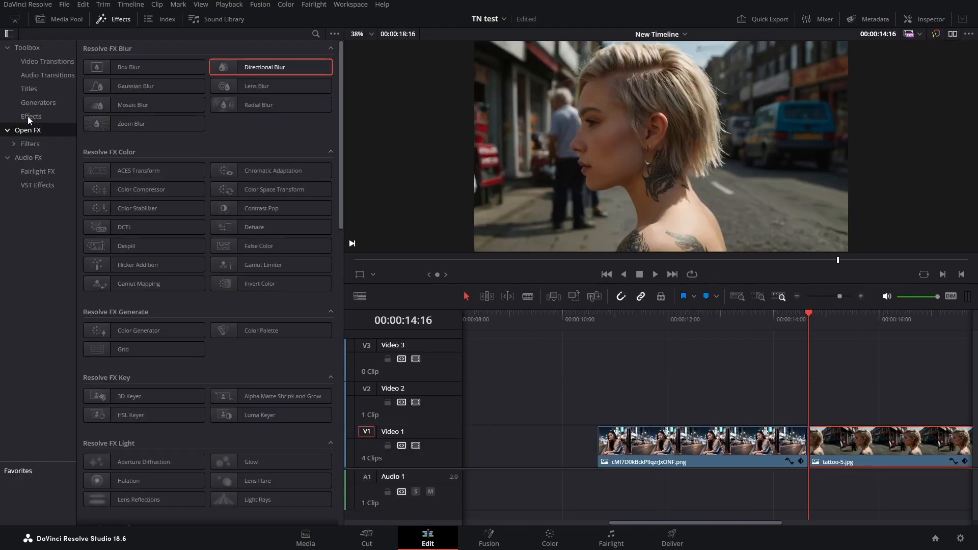
click(47, 61)
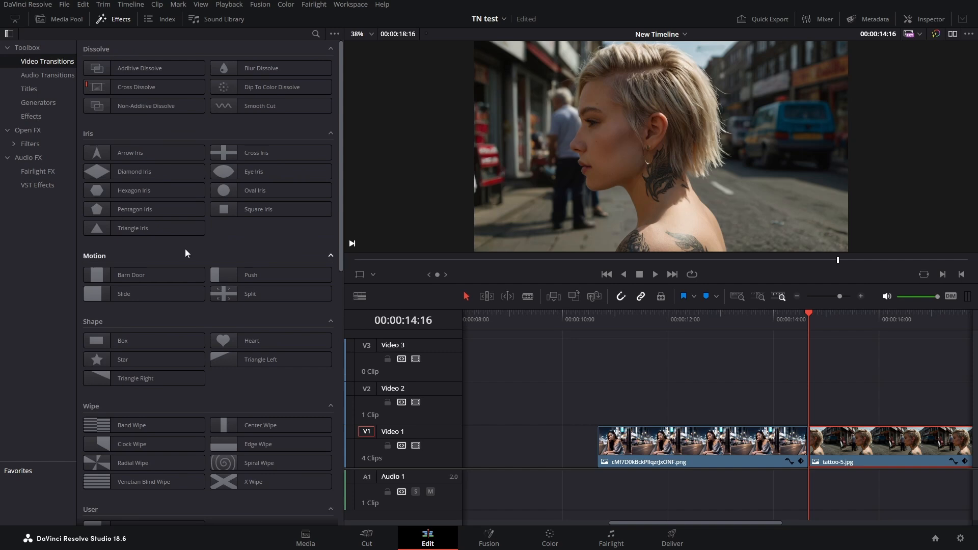
mouse_move(271, 105)
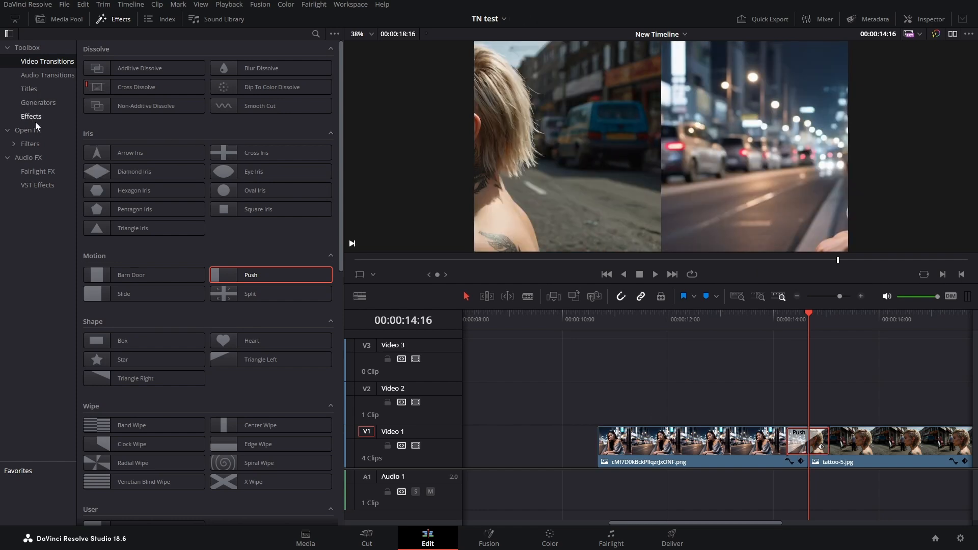
mouse_move(33, 121)
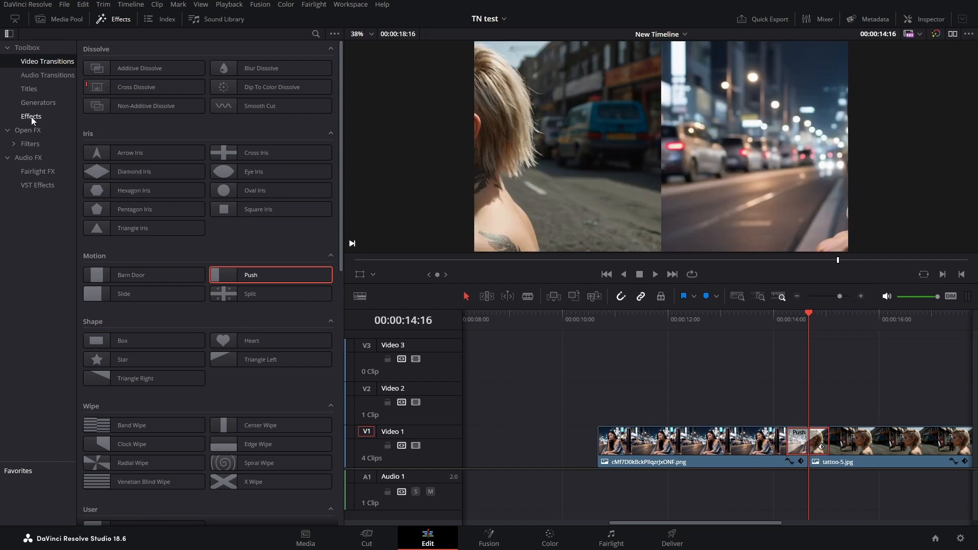
- Show the Toolbox Effects list to place an Adjustment Clip on Video 2 above the Push transition
click(32, 116)
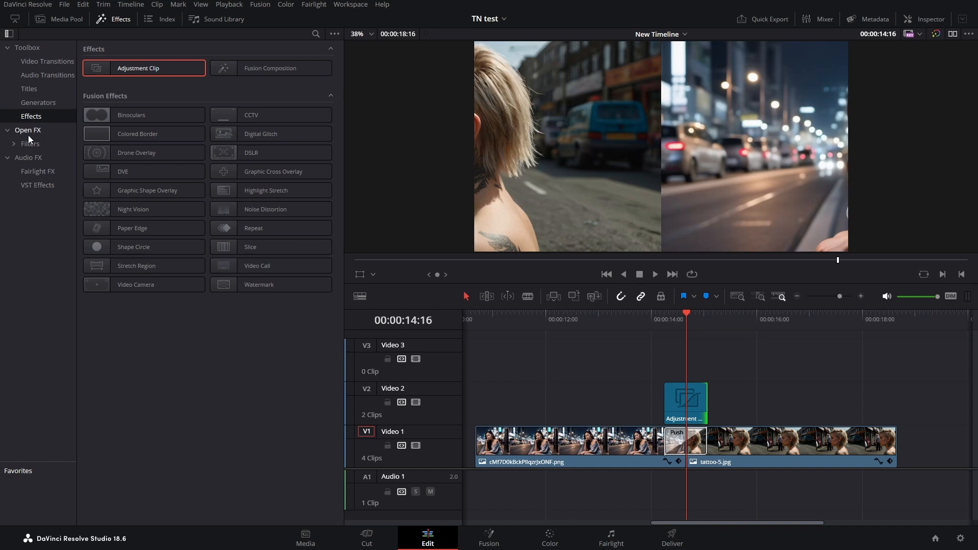
mouse_move(25, 135)
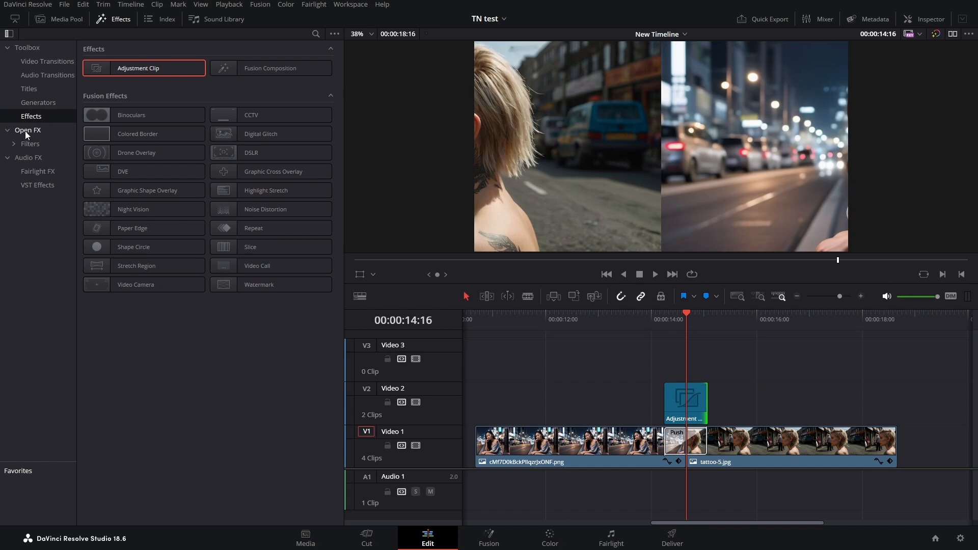
- Add Directional Blur from Open FX Filters to the adjustment clip and close the Effects library
click(27, 129)
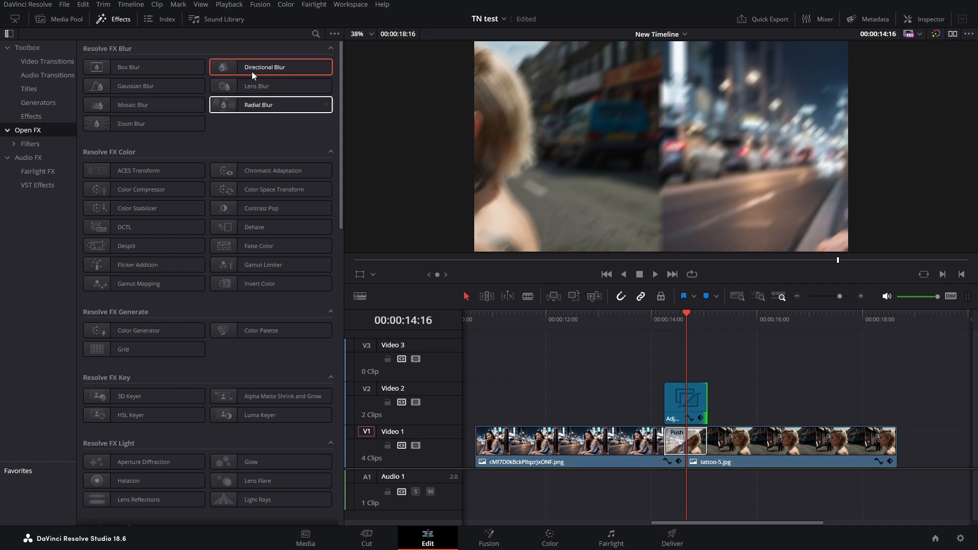
click(113, 18)
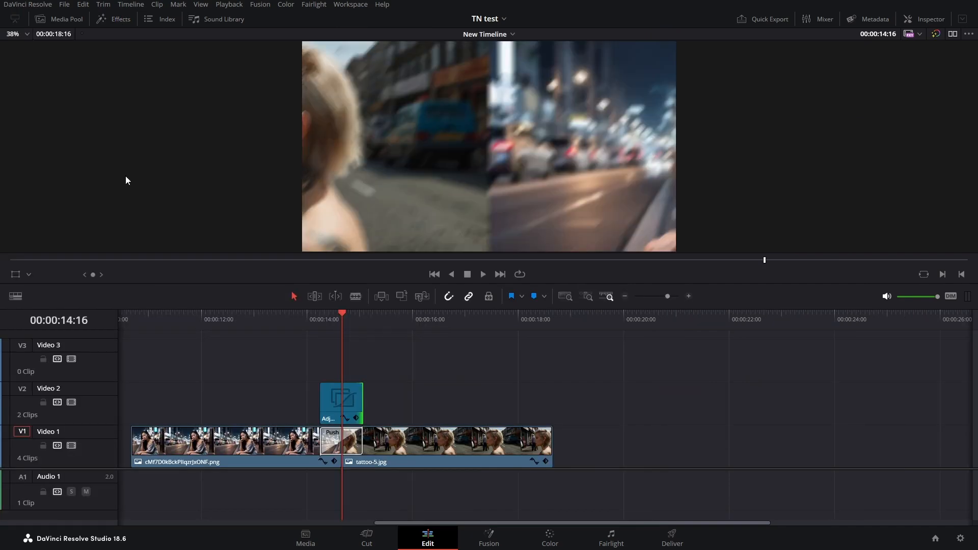
mouse_move(930, 23)
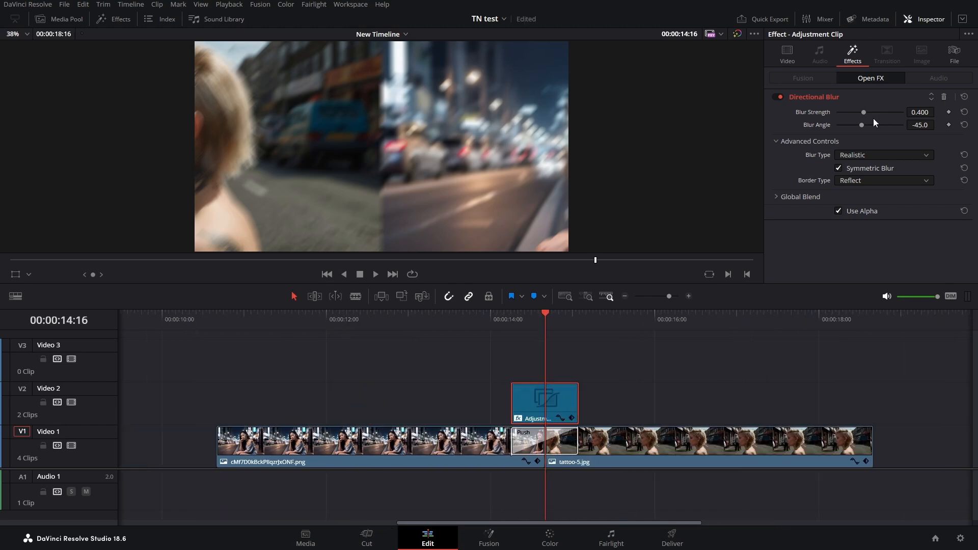
mouse_move(859, 265)
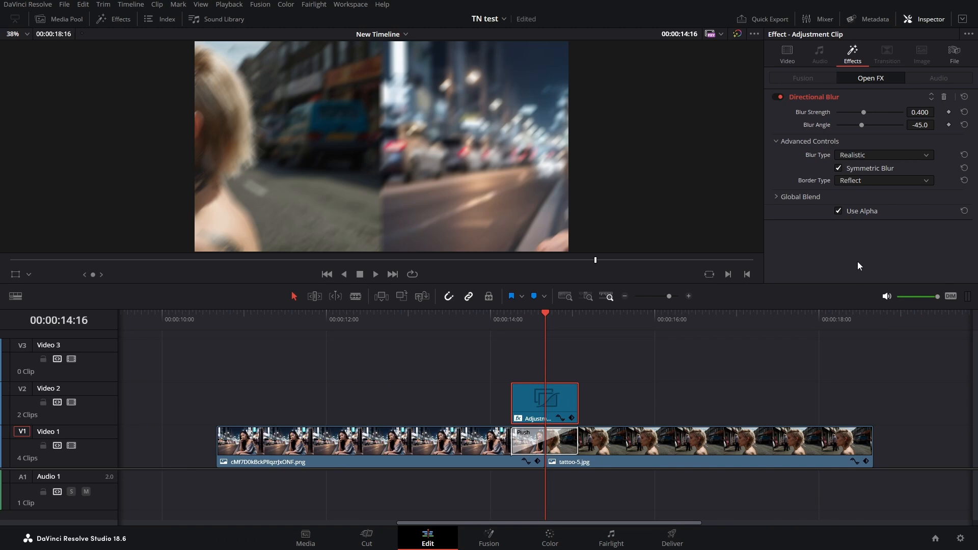
mouse_move(532, 321)
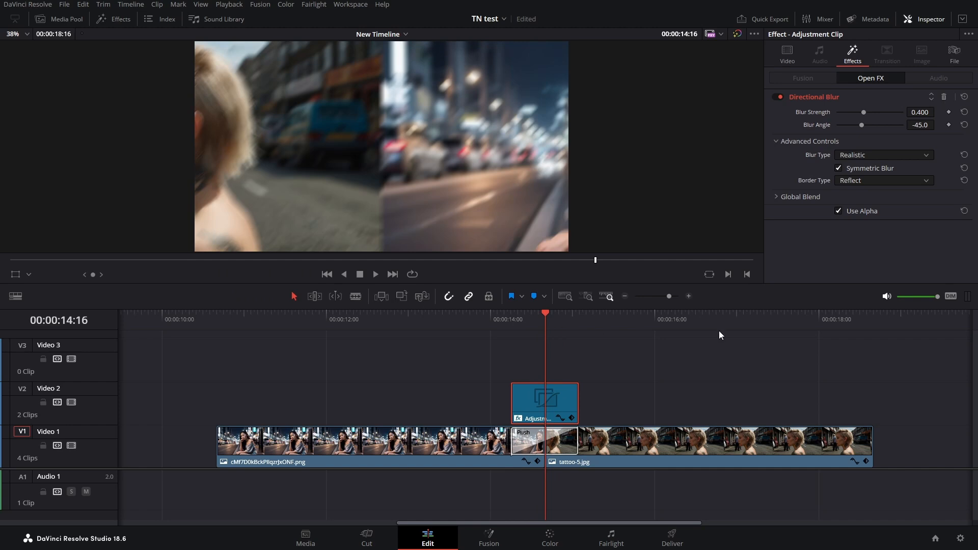
mouse_move(906, 135)
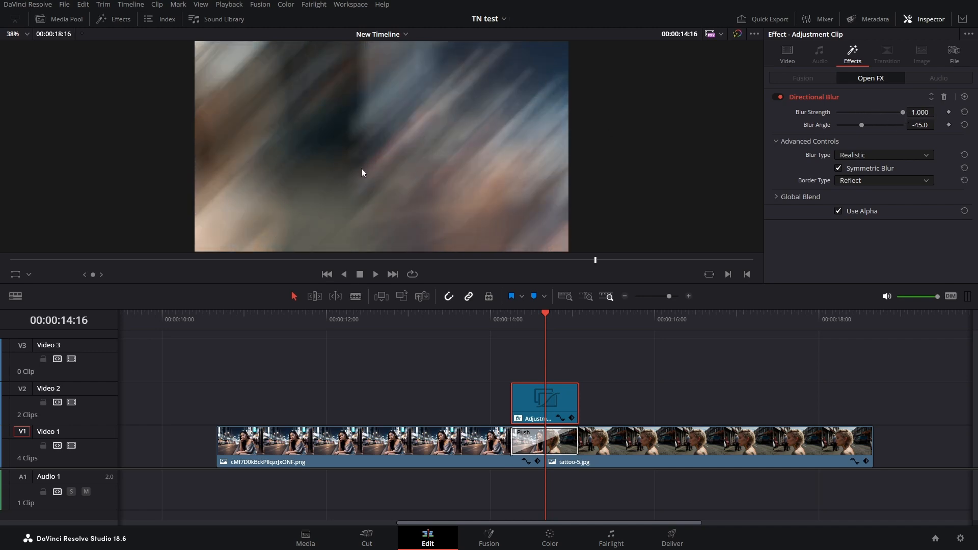
mouse_move(905, 189)
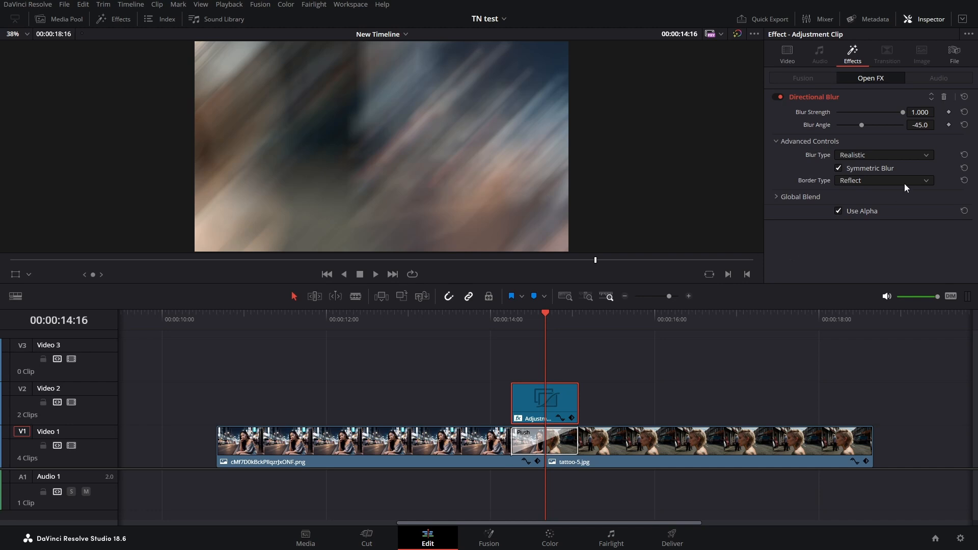
mouse_move(558, 441)
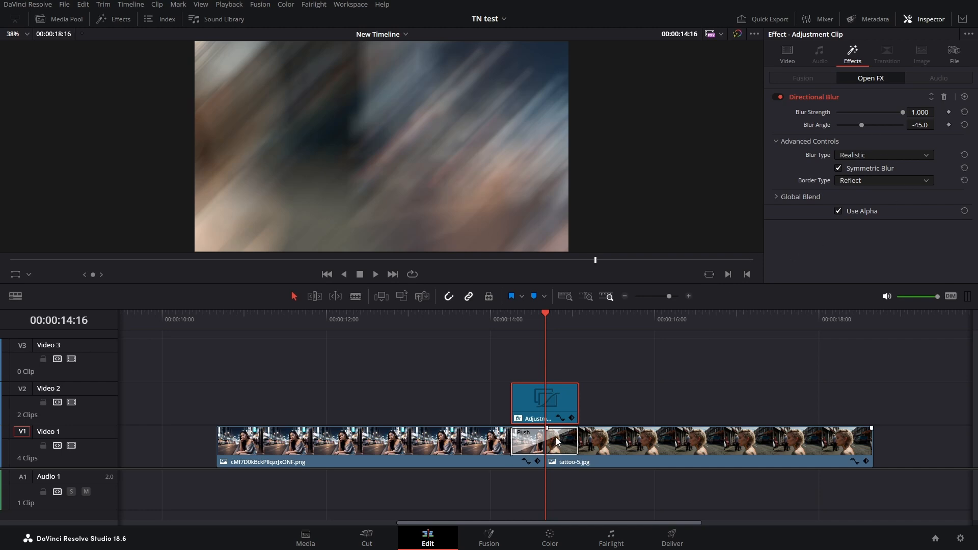
mouse_move(559, 462)
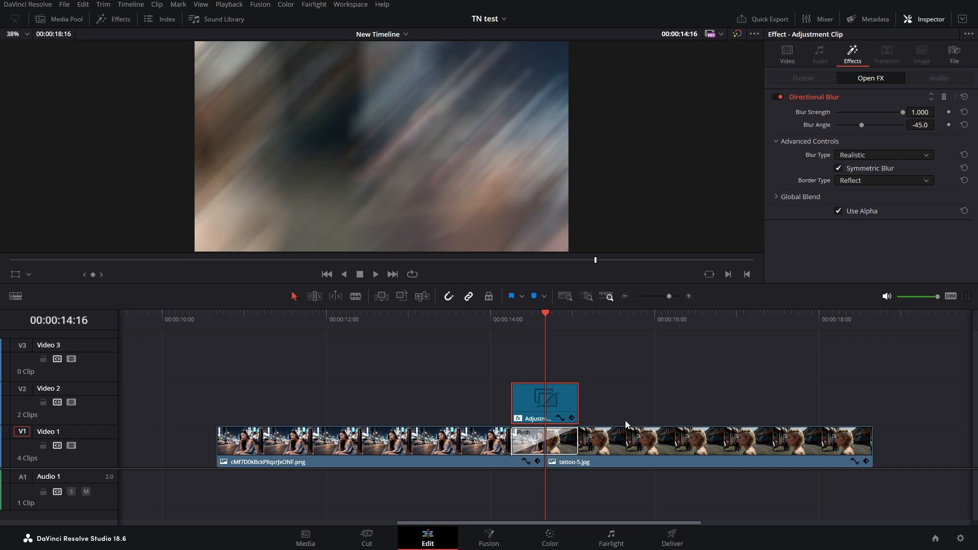
mouse_move(754, 366)
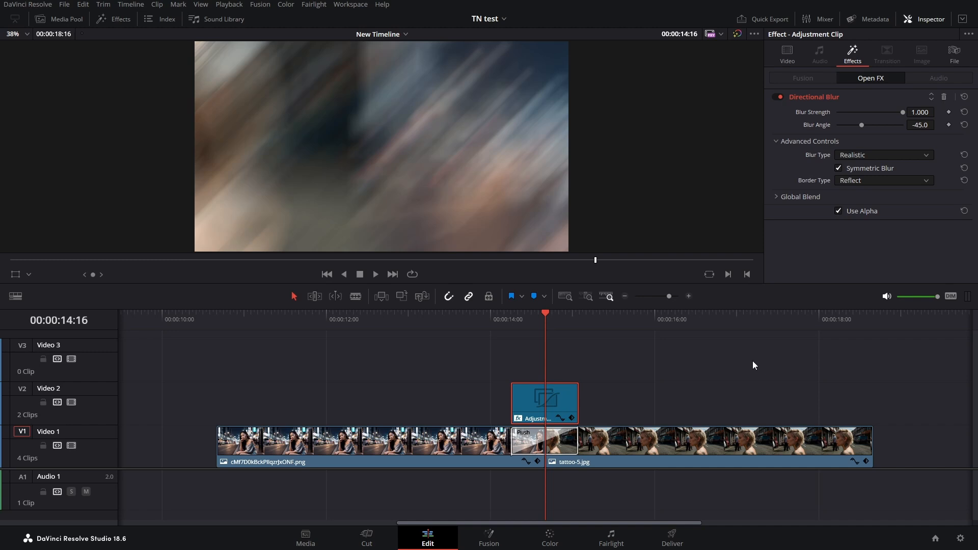
mouse_move(874, 137)
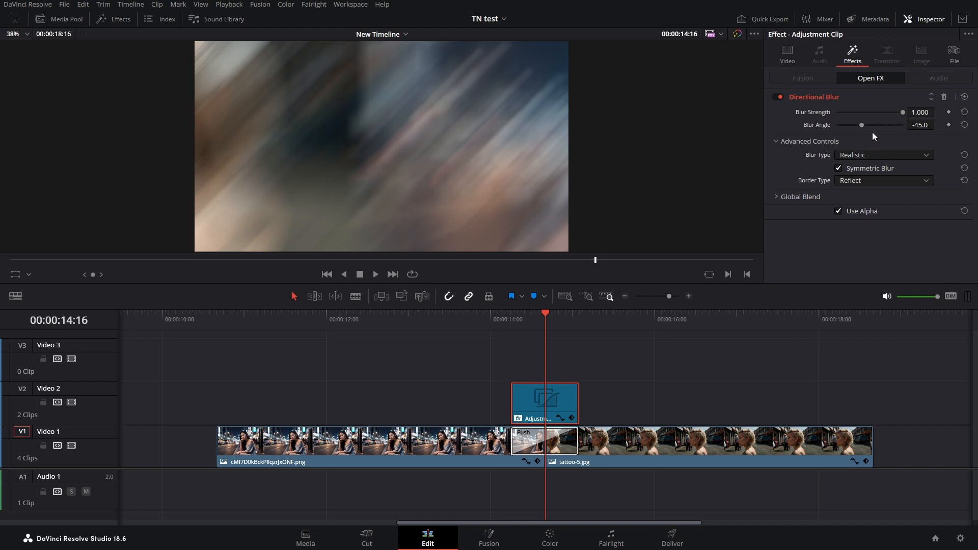
mouse_move(863, 132)
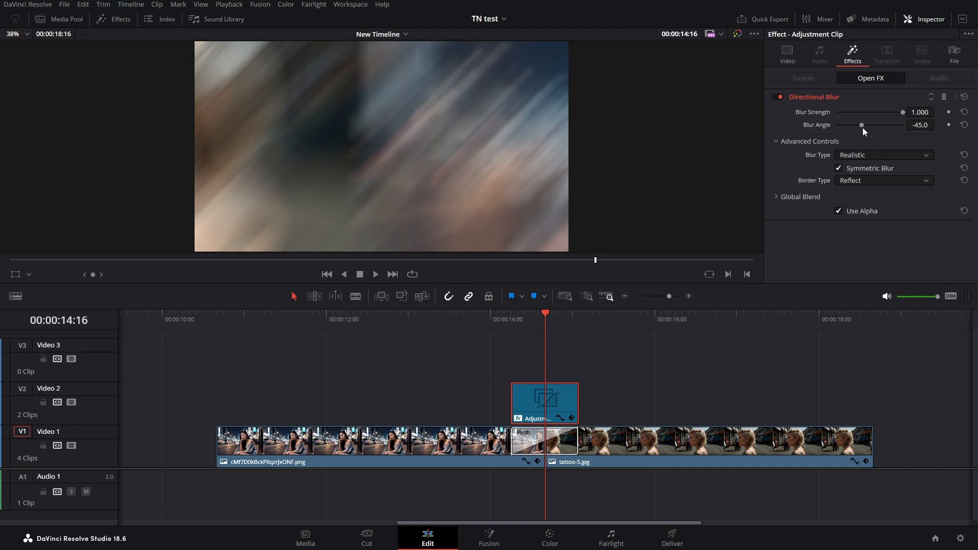
mouse_move(915, 135)
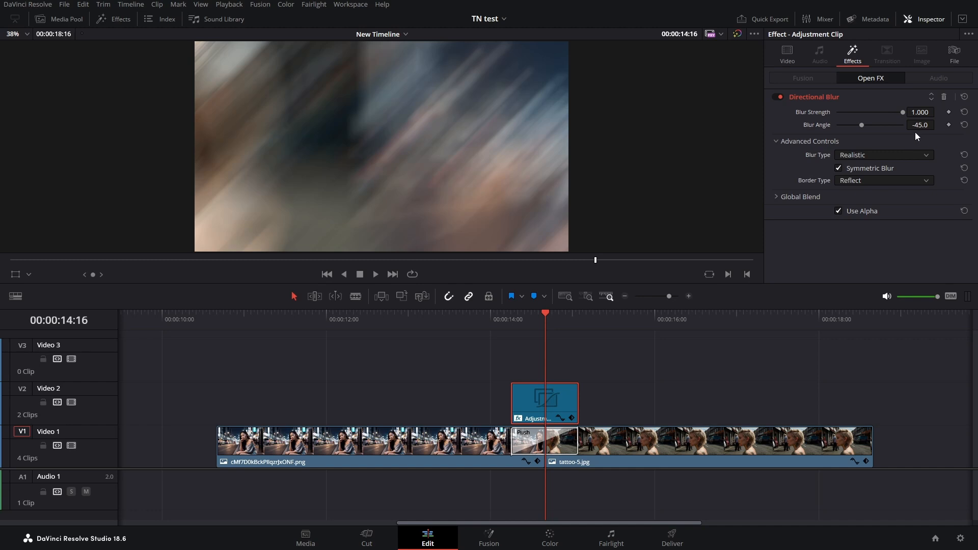
mouse_move(854, 131)
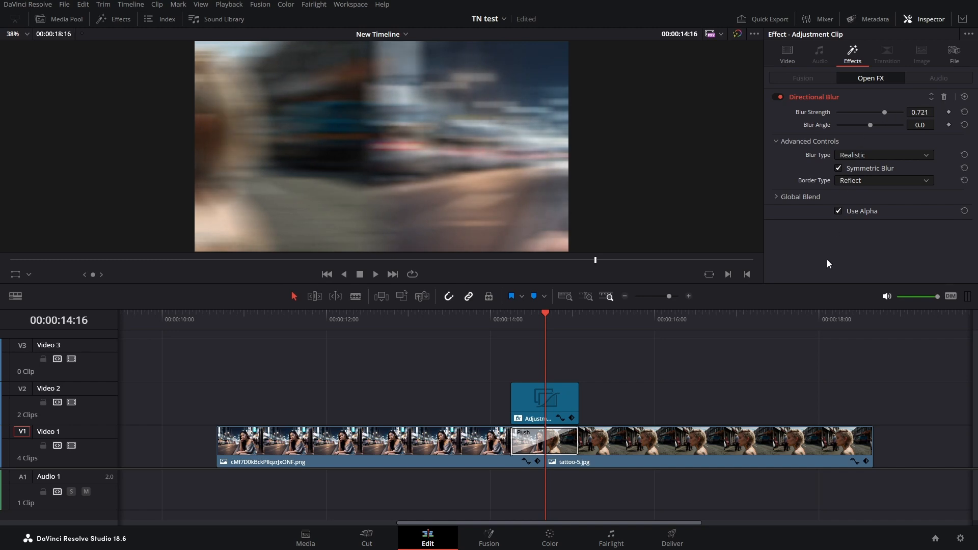
mouse_move(953, 115)
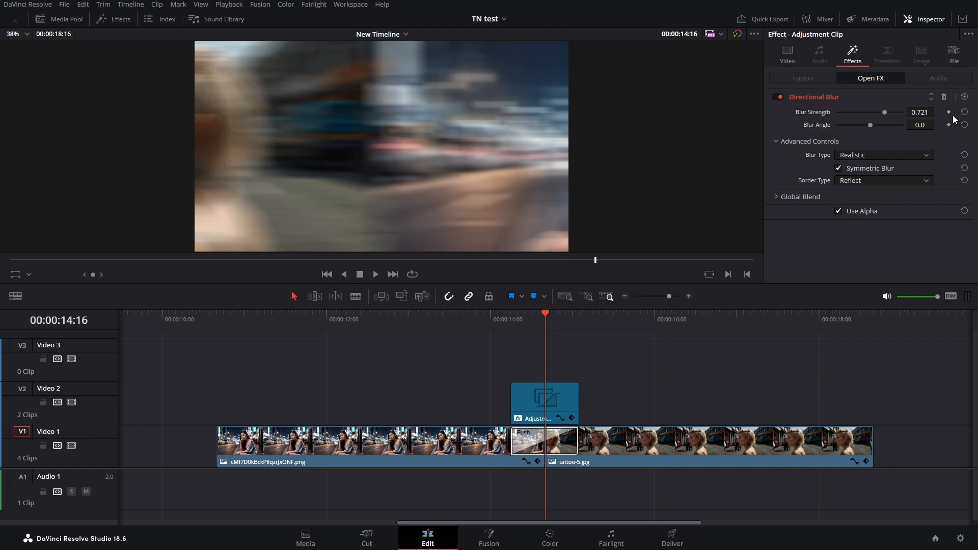
- Keyframe Blur Strength 0.721 at 00:00:14:16, then advance to 00:00:15:01 for the 0.000 keyframe
click(949, 112)
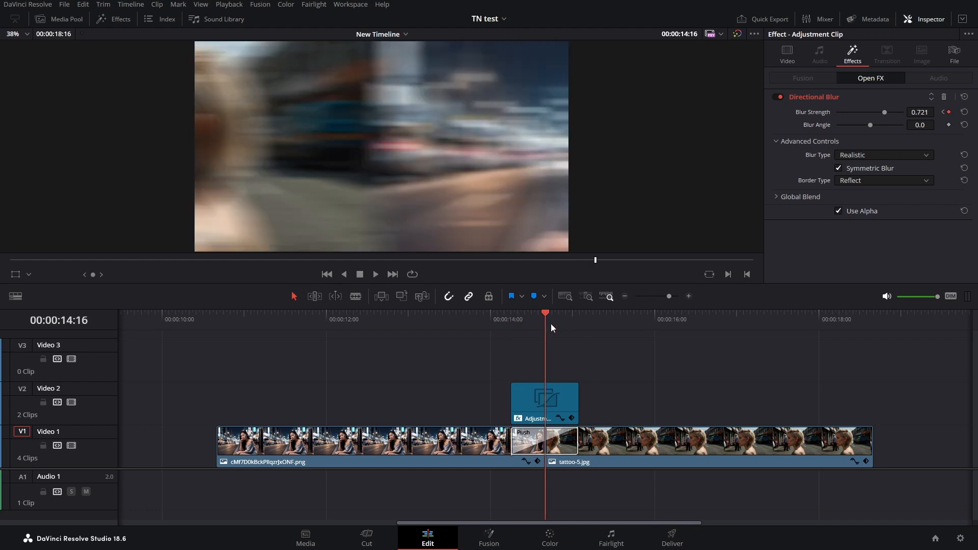
click(392, 274)
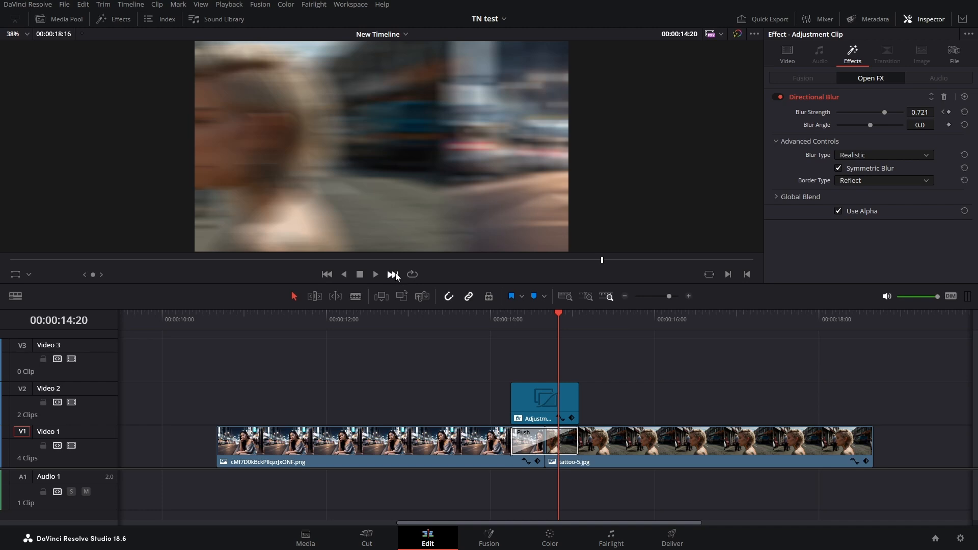
click(392, 274)
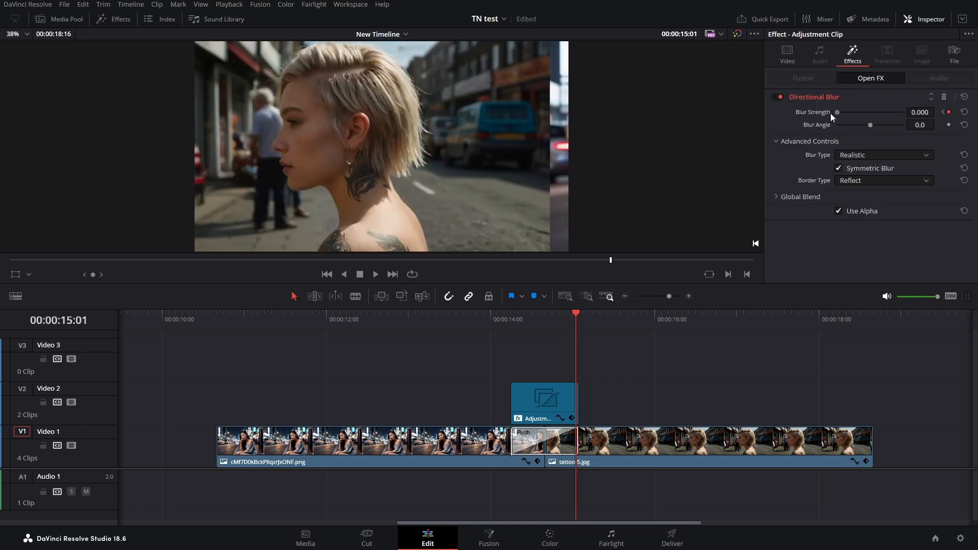
mouse_move(868, 402)
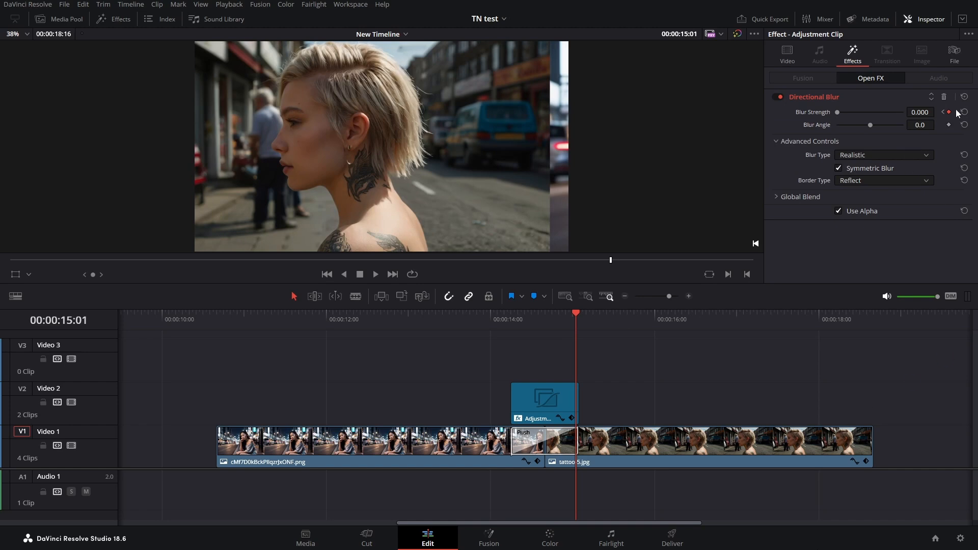
mouse_move(952, 115)
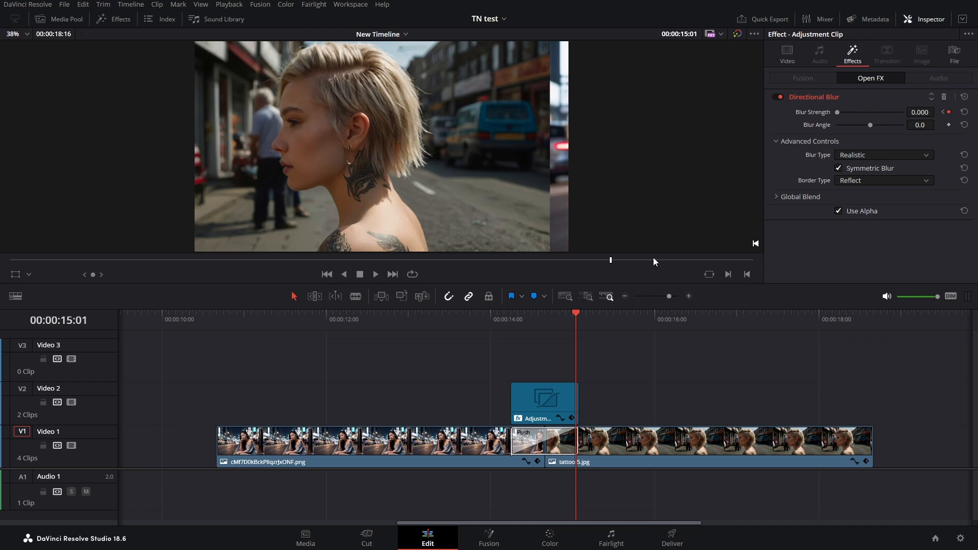
mouse_move(502, 352)
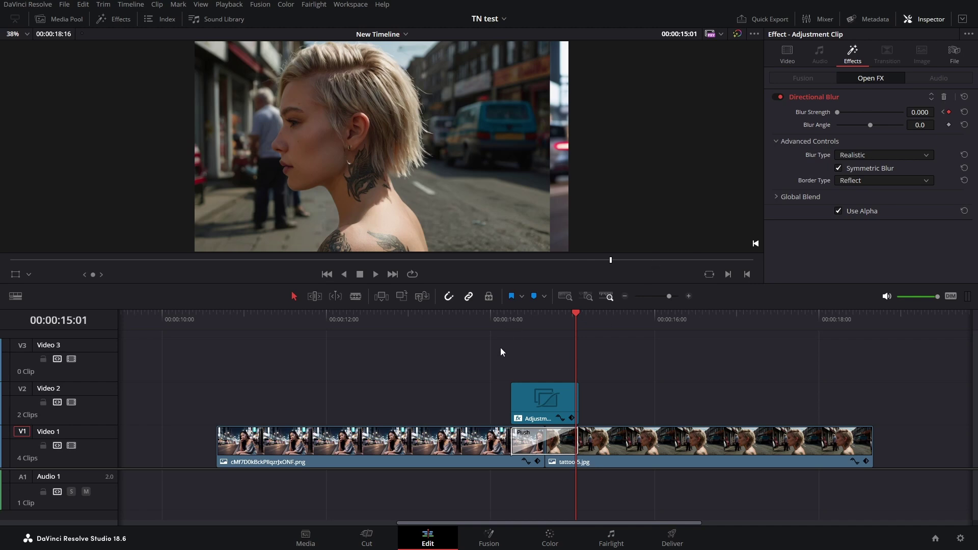
- Place air-woosh-1489.wav on Audio 1 under the transition and move the playhead back before it
click(490, 319)
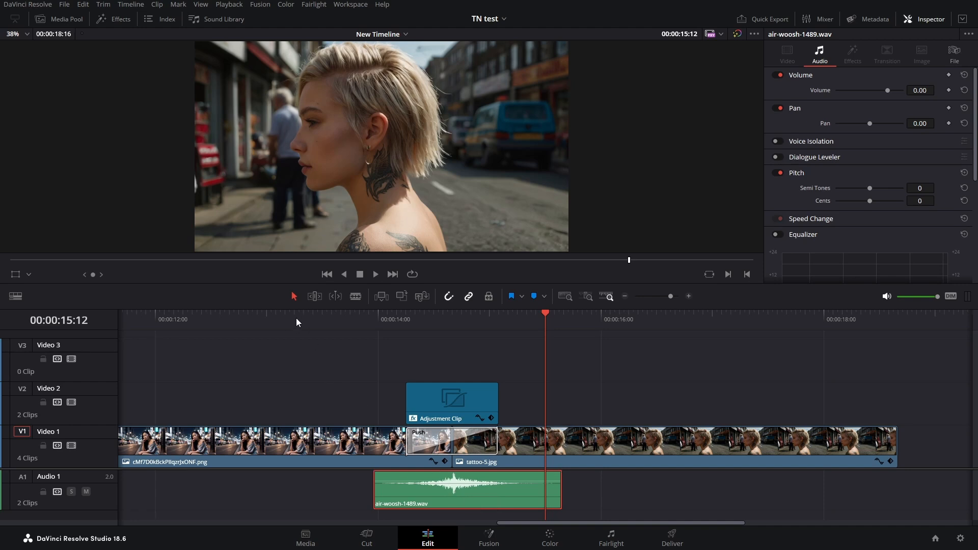
click(295, 319)
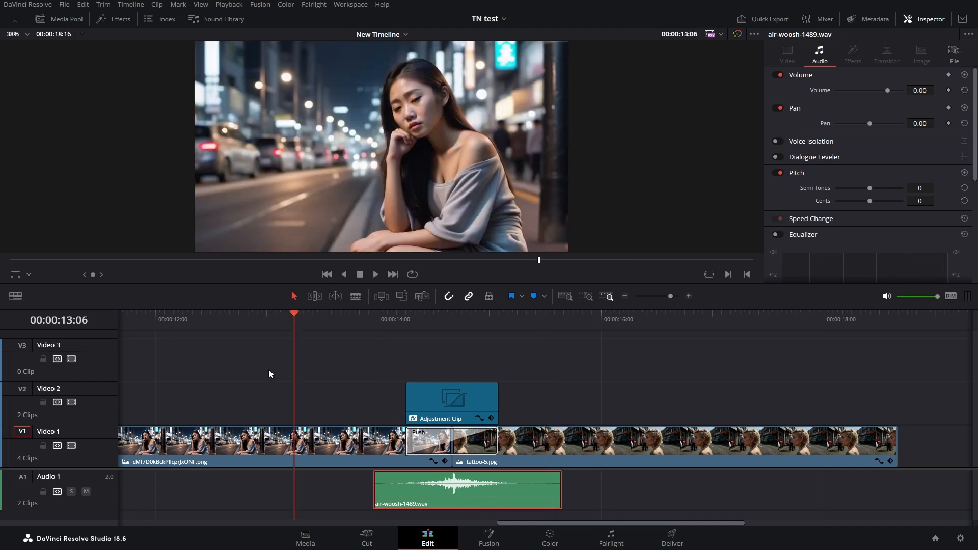